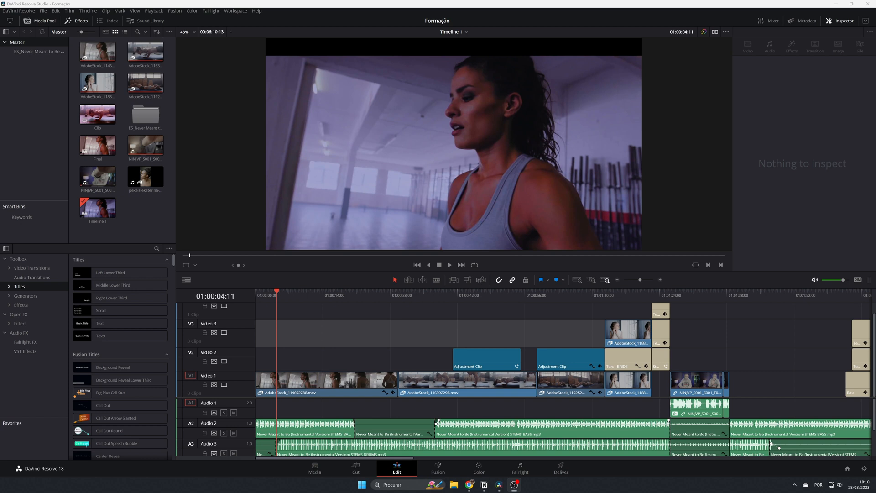
{"action": "mouse_move", "coordinate": [467, 344]}
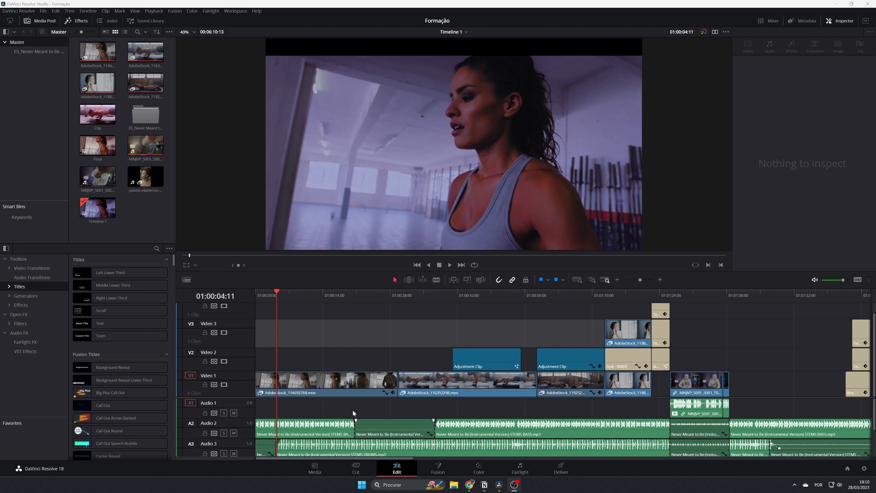
Step: Select the first AdobeStock_114692788 clip on V1 and bring up its context menu
{"action": "left_click", "coordinate": [326, 383]}
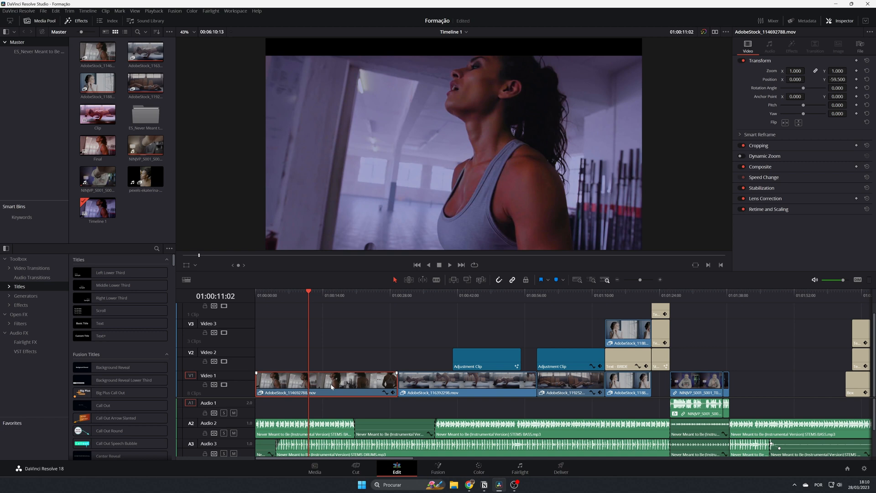
{"action": "right_click", "coordinate": [331, 387]}
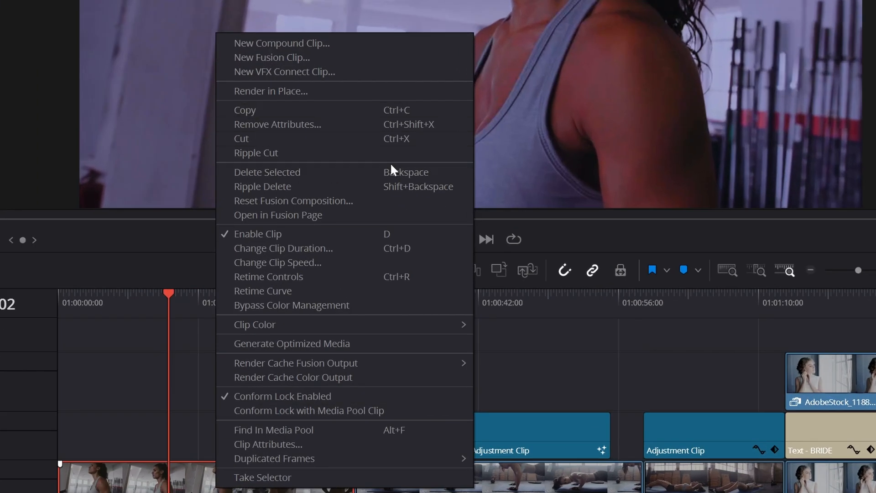
{"action": "mouse_move", "coordinate": [277, 262]}
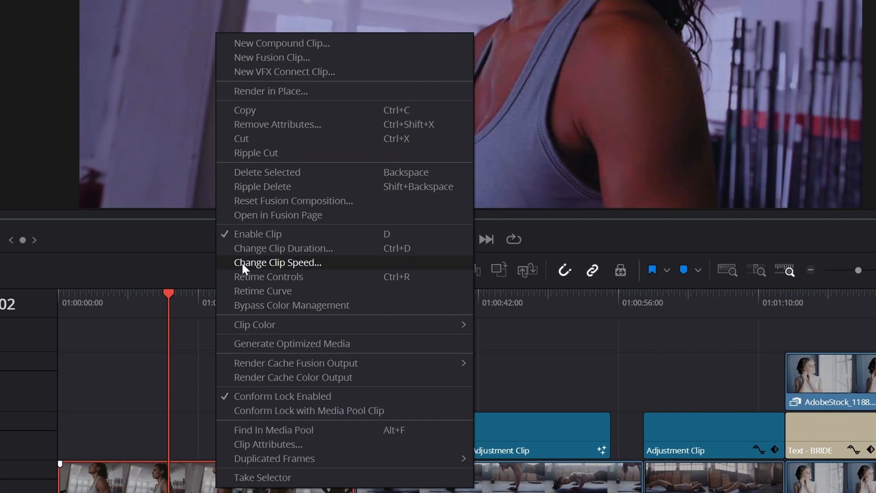
Step: Apply Change Clip Speed with Reverse Speed ticked so the clip plays at -100%
{"action": "left_click", "coordinate": [277, 262]}
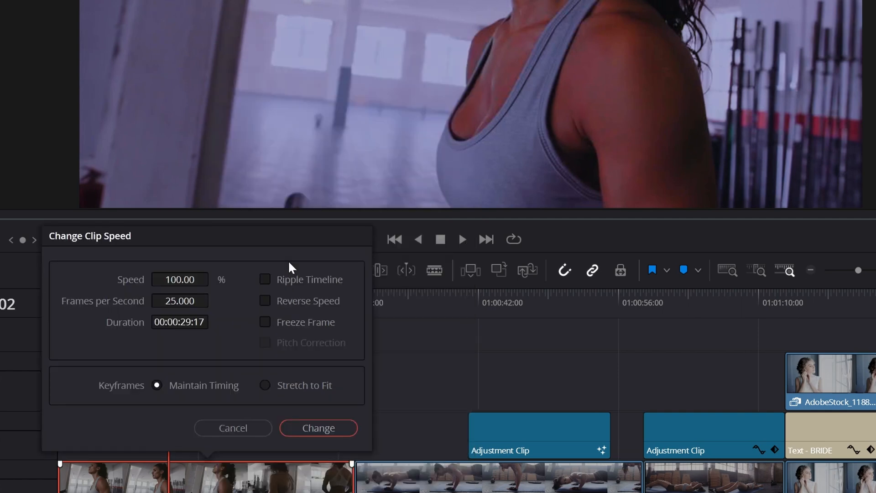
{"action": "mouse_move", "coordinate": [277, 472]}
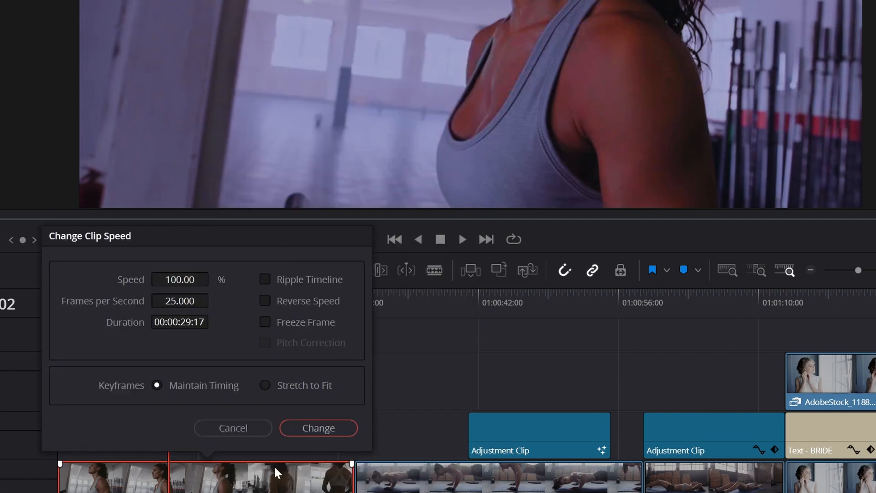
{"action": "mouse_move", "coordinate": [268, 307]}
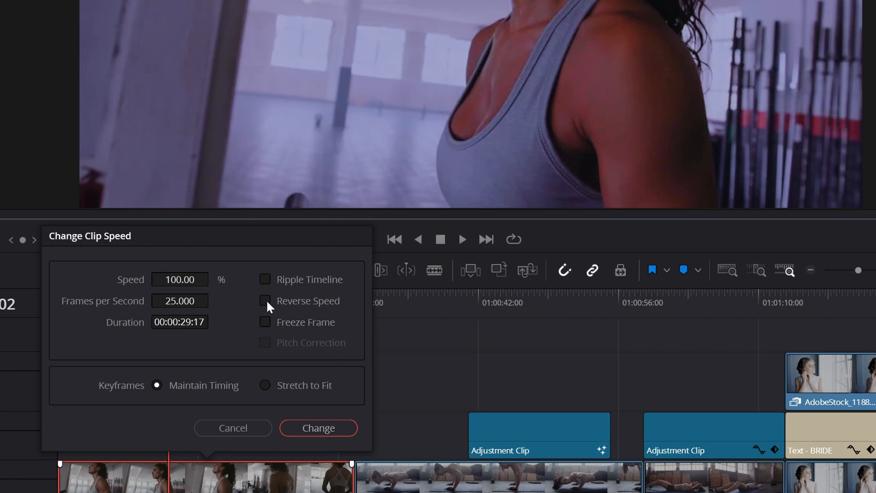
{"action": "left_click", "coordinate": [264, 301]}
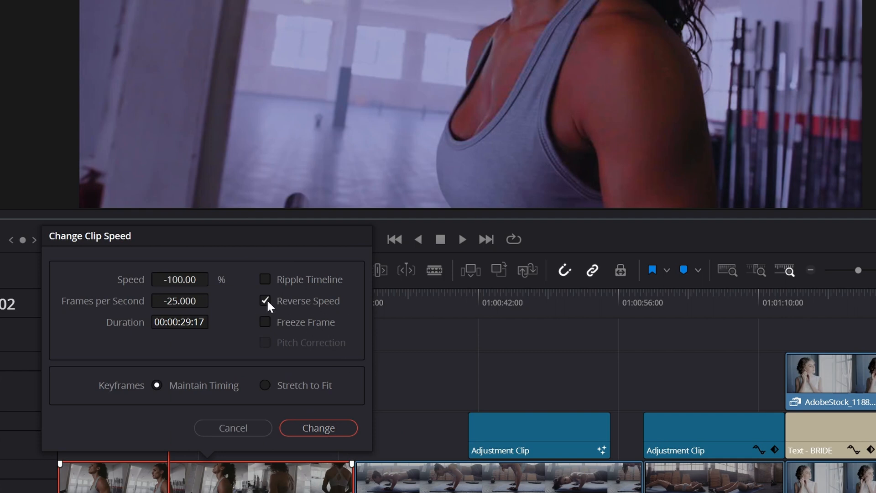
{"action": "left_click", "coordinate": [318, 427]}
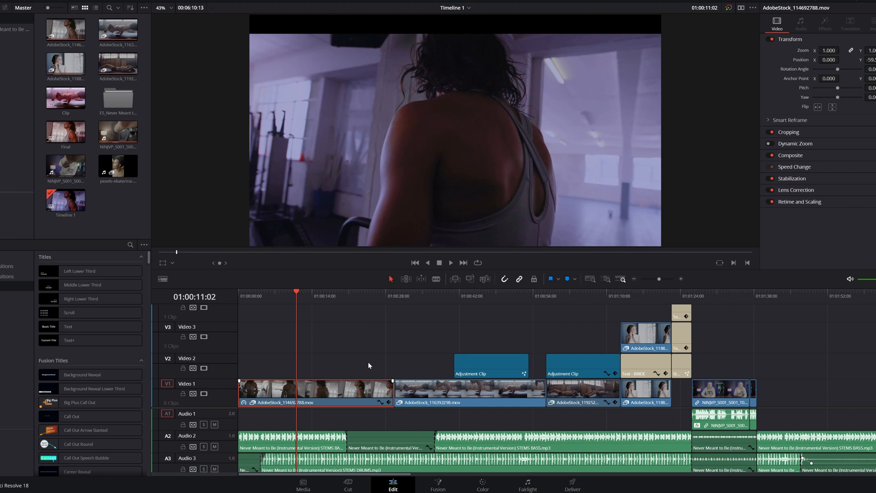